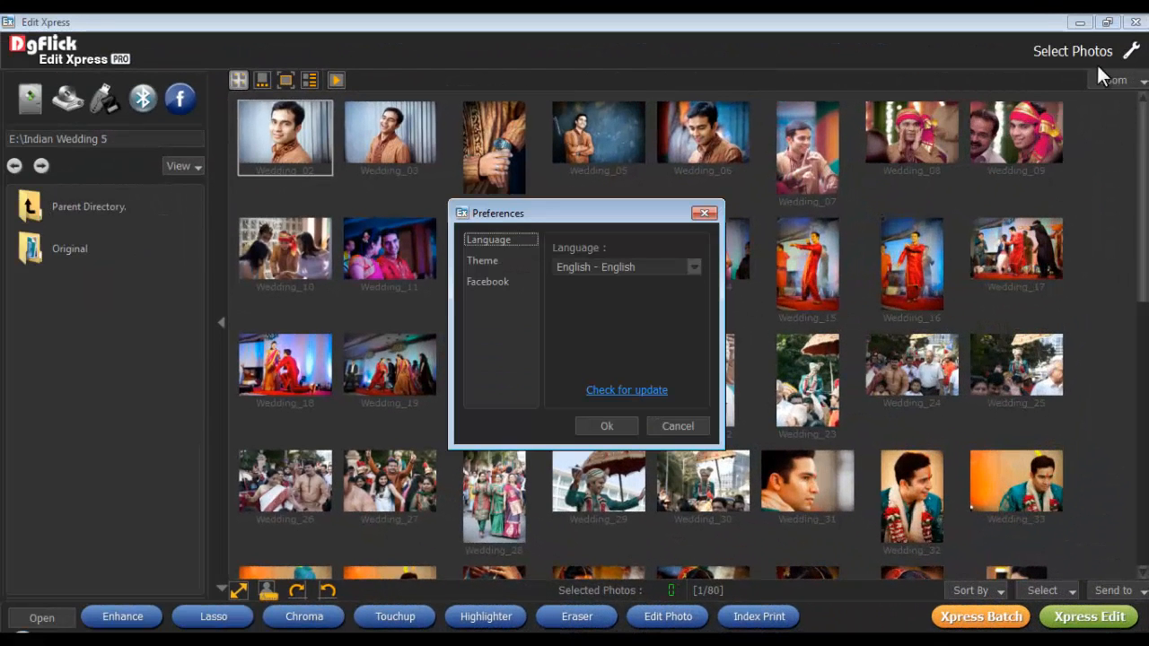
{"action": "mouse_move", "coordinate": [525, 279]}
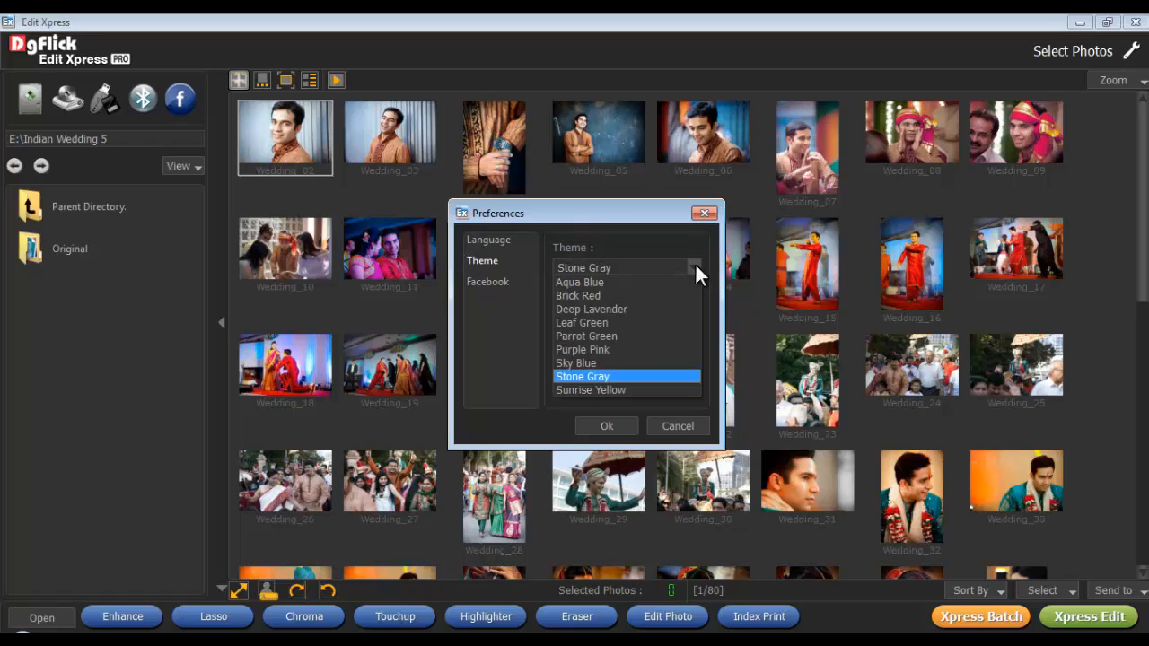
Step: Enable 'Clear history everytime' under the Facebook preferences and confirm the changes
{"action": "left_click", "coordinate": [487, 281]}
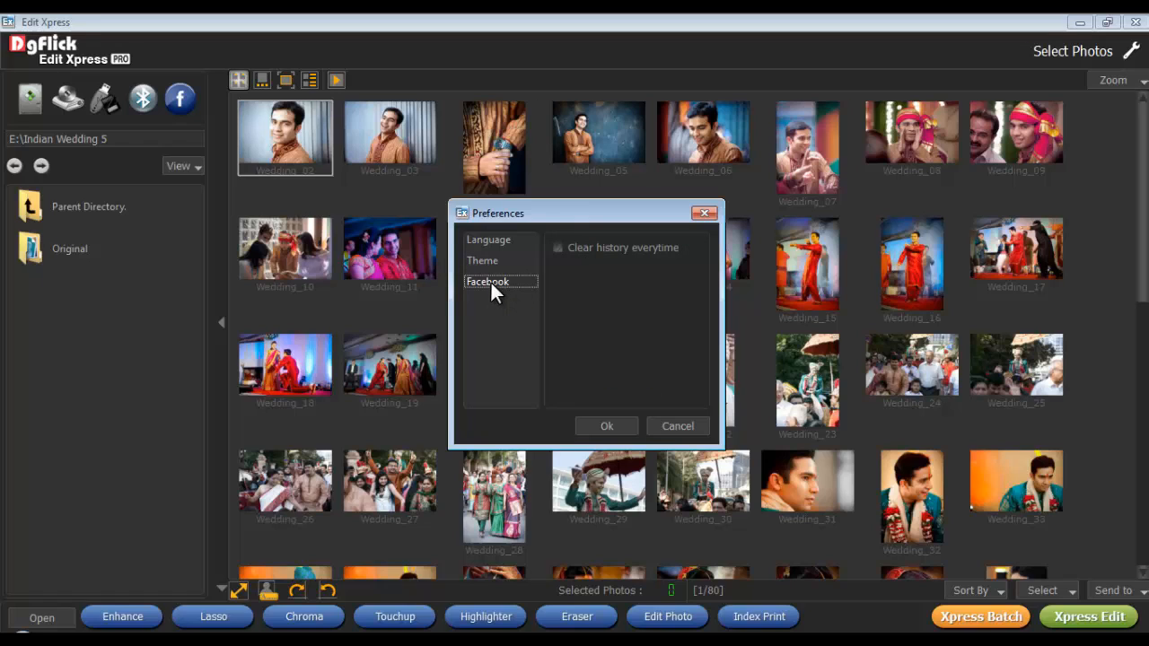
{"action": "mouse_move", "coordinate": [556, 268]}
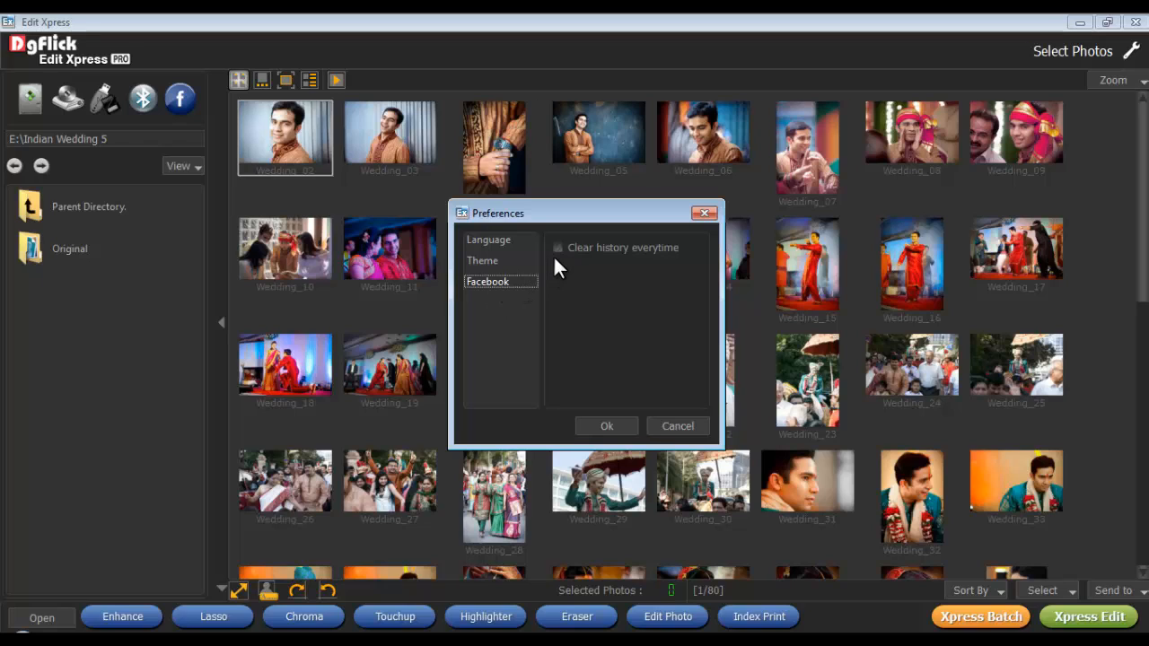
{"action": "left_click", "coordinate": [557, 248]}
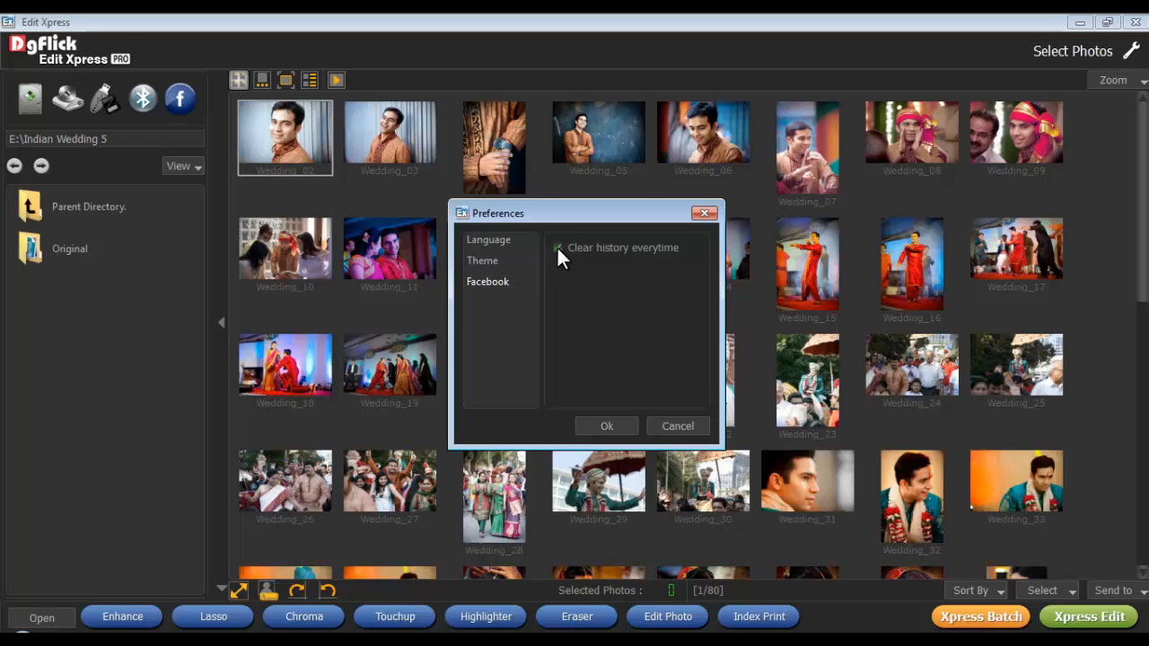
{"action": "left_click", "coordinate": [556, 248]}
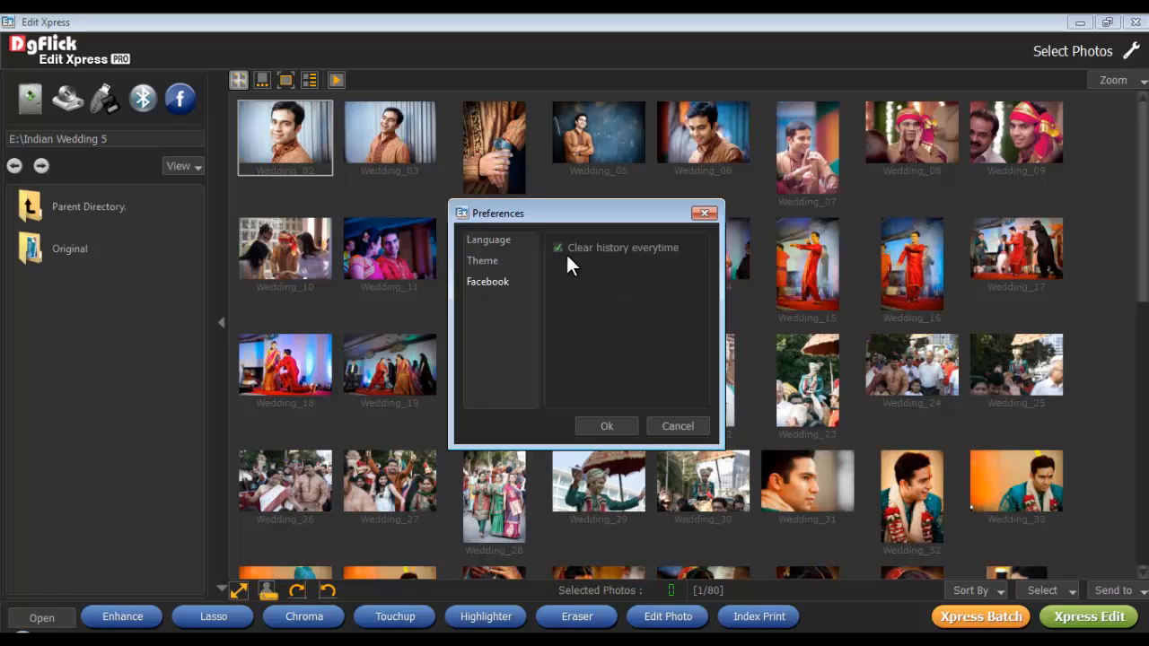
{"action": "left_click", "coordinate": [557, 248]}
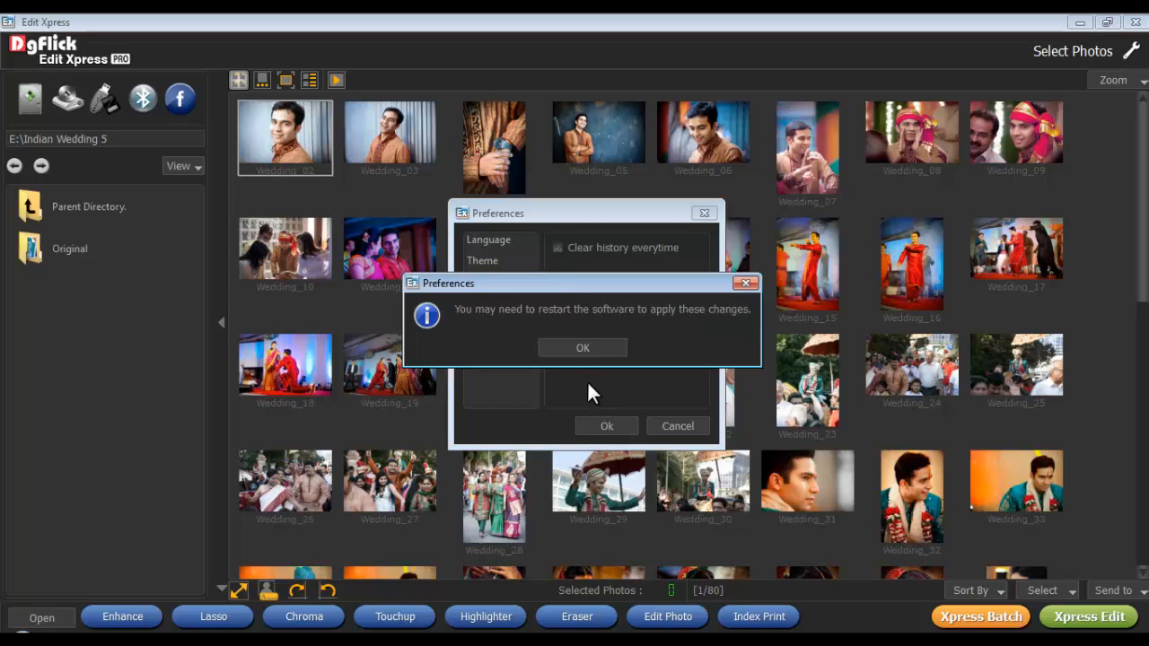
{"action": "mouse_move", "coordinate": [641, 329]}
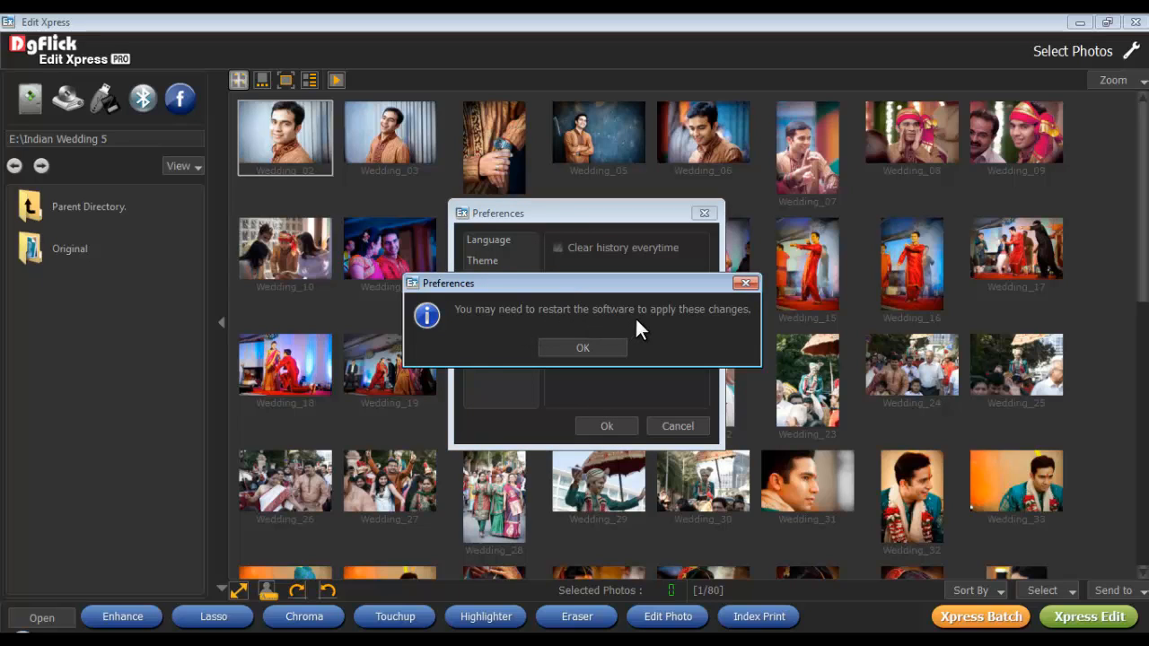